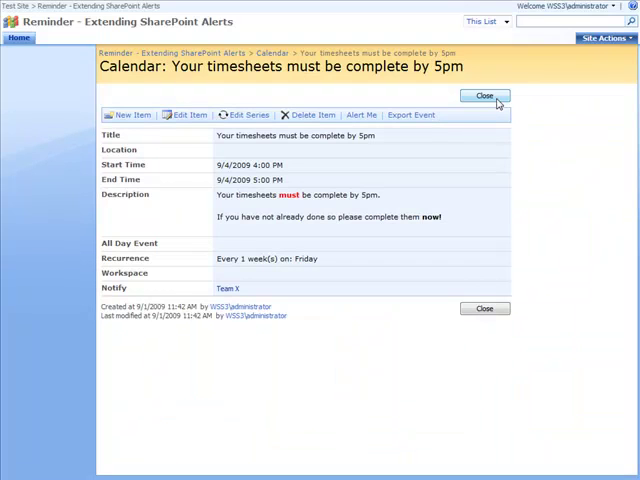
# Open the weekly Friday timesheet event and review its recurrence and Notify fields
pyautogui.click(190, 114)
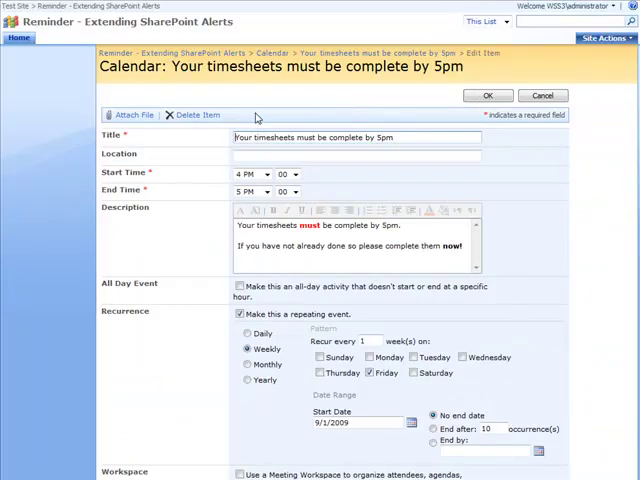
pyautogui.scroll(-3)
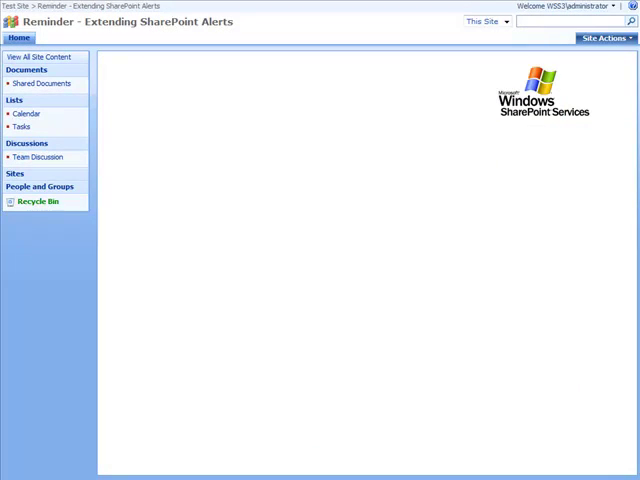
# Put the page in edit mode and insert a SharePoint Reminder web part into the Left zone
pyautogui.click(607, 37)
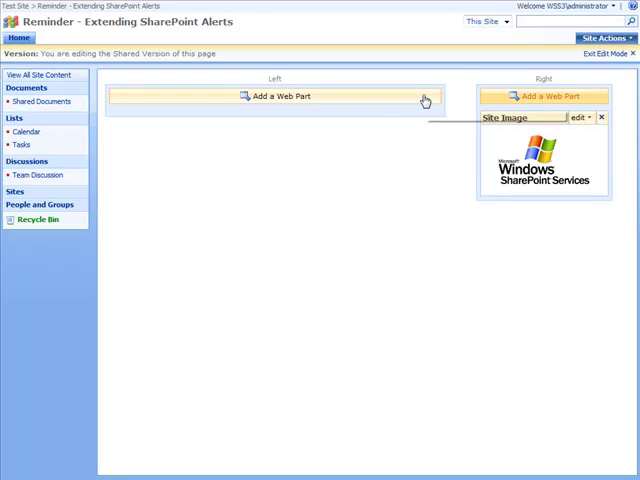
pyautogui.click(274, 96)
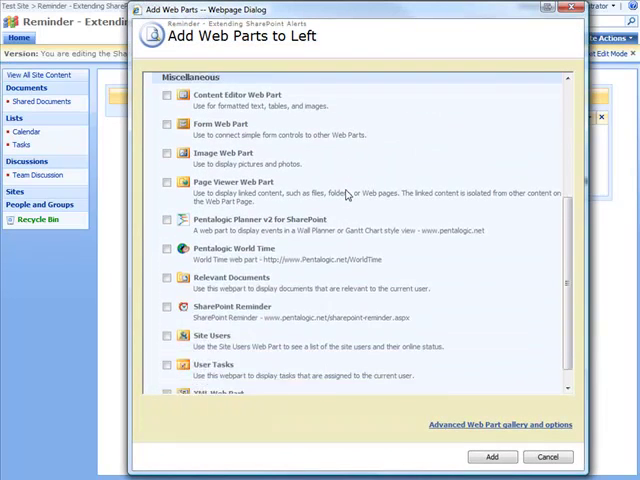
pyautogui.click(167, 290)
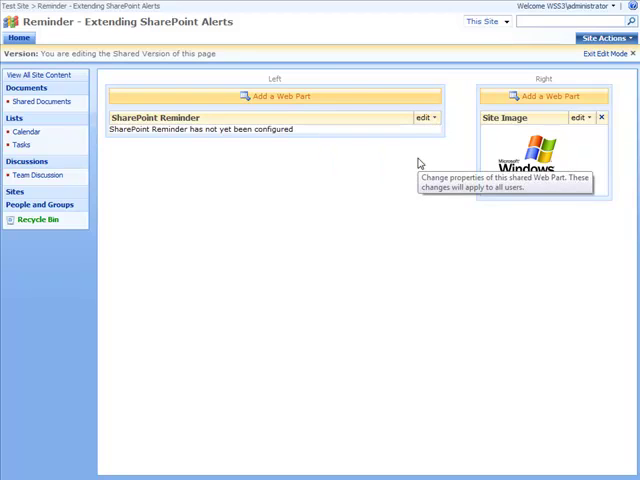
# Set the Reminder web part to email the Notify users and begin entering the subject
pyautogui.click(425, 117)
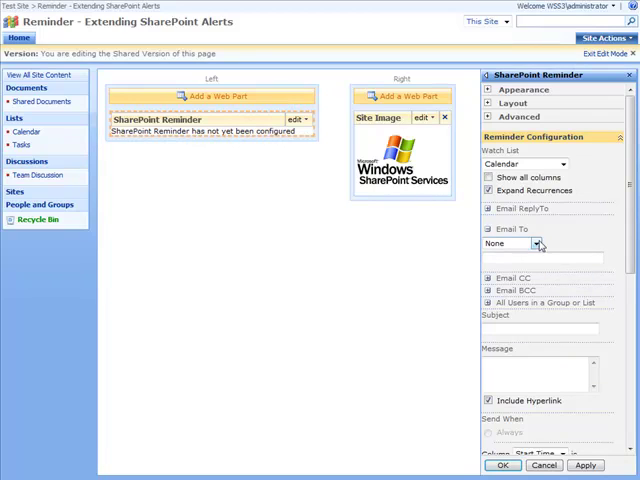
pyautogui.click(537, 243)
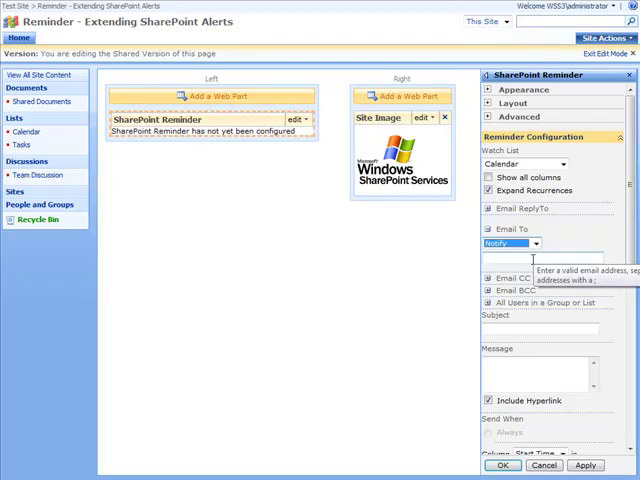
pyautogui.click(540, 330)
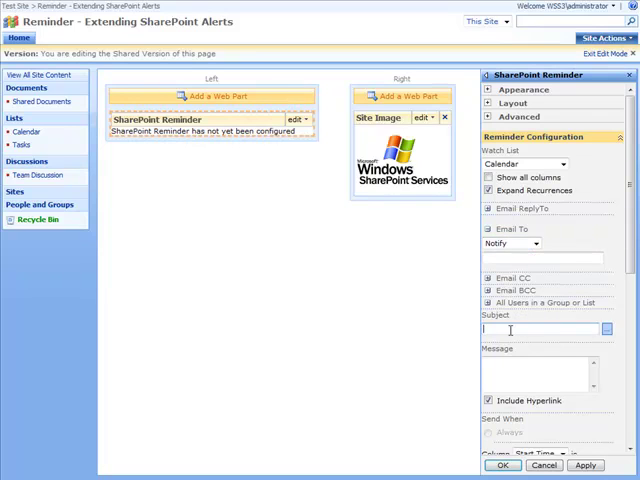
pyautogui.write('T')
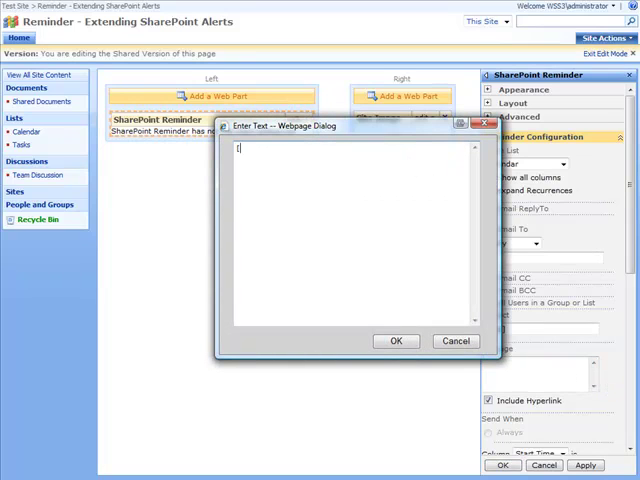
# Set the message to [Description] plus 'This is an automatic reminder email from the Team X SharePoint site.'
pyautogui.write('[Descri')
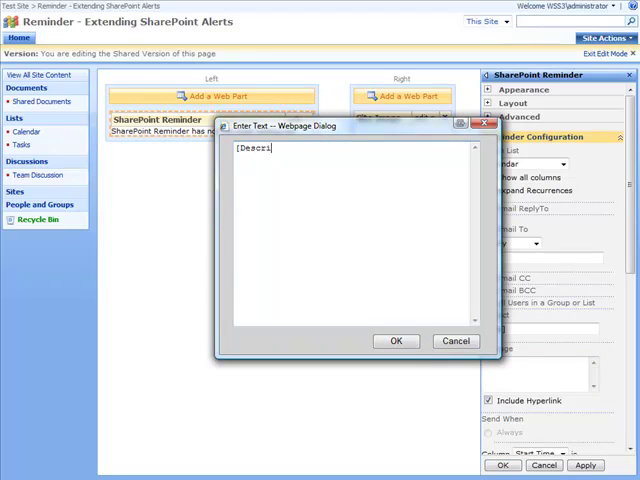
pyautogui.write('ption]')
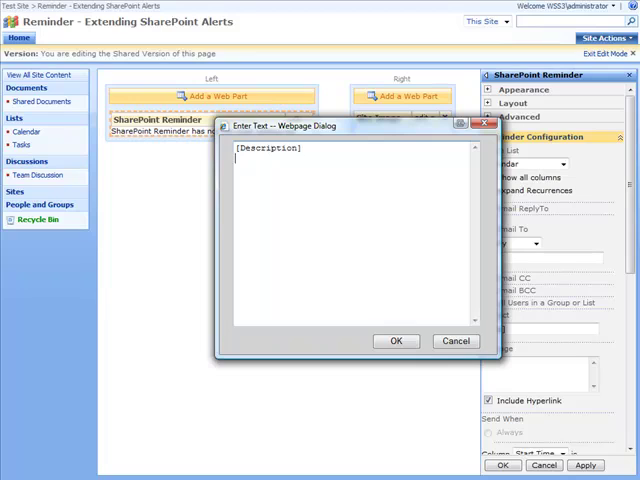
pyautogui.write('This is an automatic reminder email from the Team X SharePoint site.')
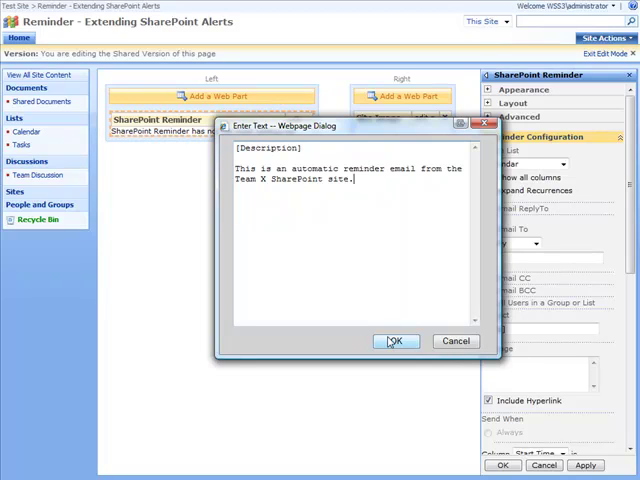
pyautogui.click(395, 341)
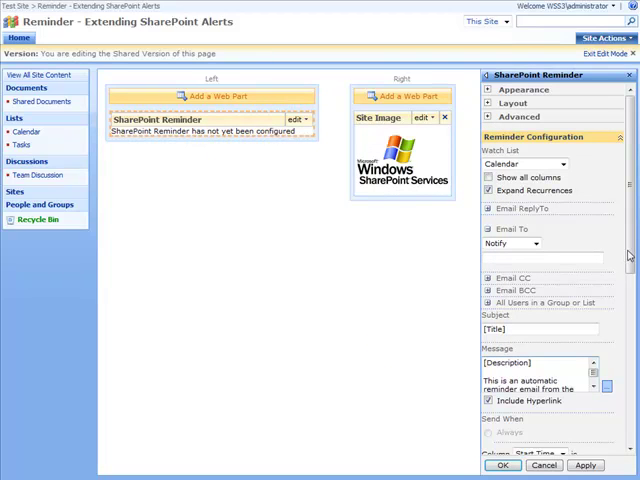
# Set the Due Soon condition to within 1 hour and exit edit mode
pyautogui.scroll(-3)
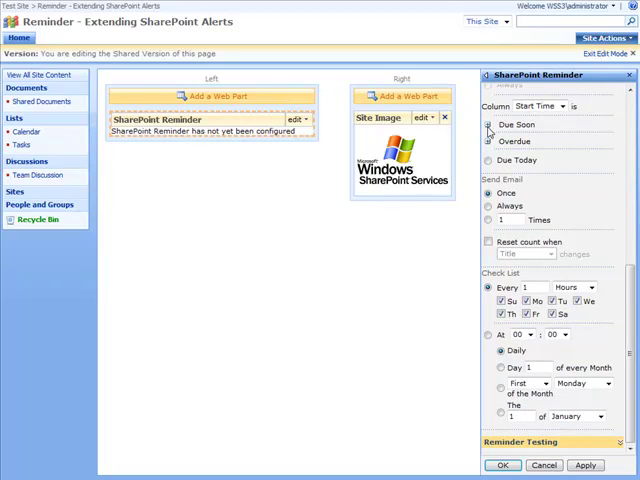
pyautogui.click(489, 124)
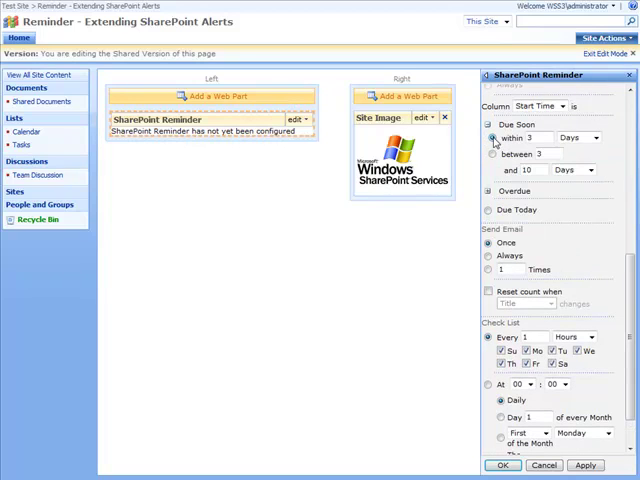
pyautogui.click(594, 137)
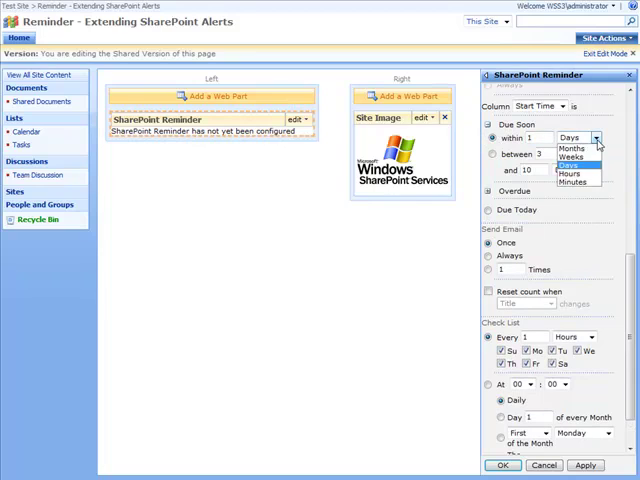
pyautogui.click(572, 173)
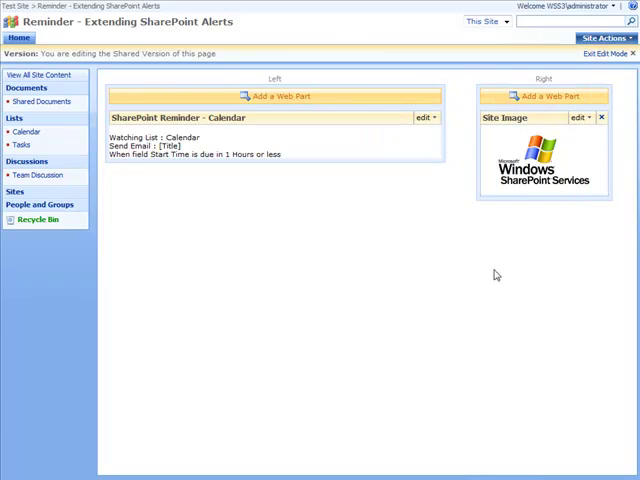
pyautogui.click(620, 54)
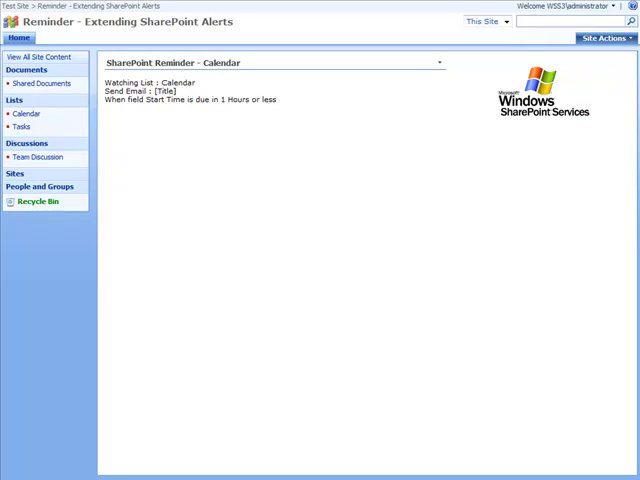
pyautogui.click(26, 113)
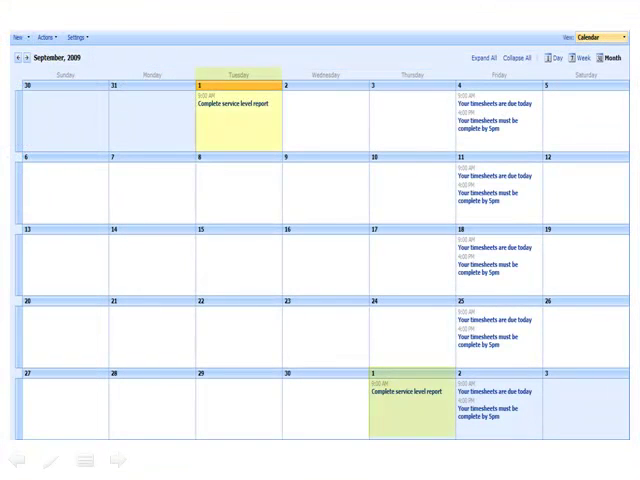